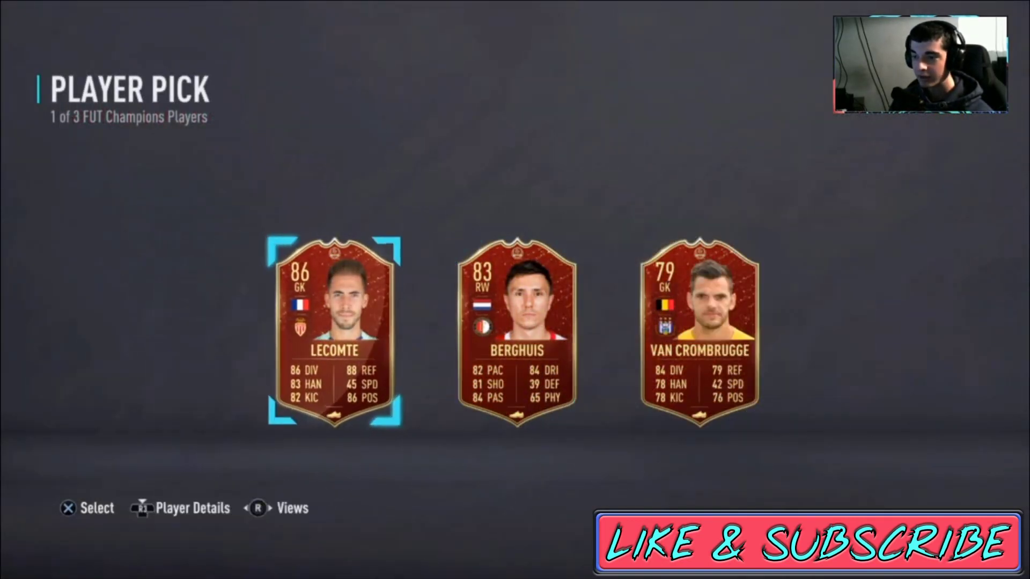
- Pick a FUT Champions player card and claim the Division Rivals rewards pack
left_click(334, 335)
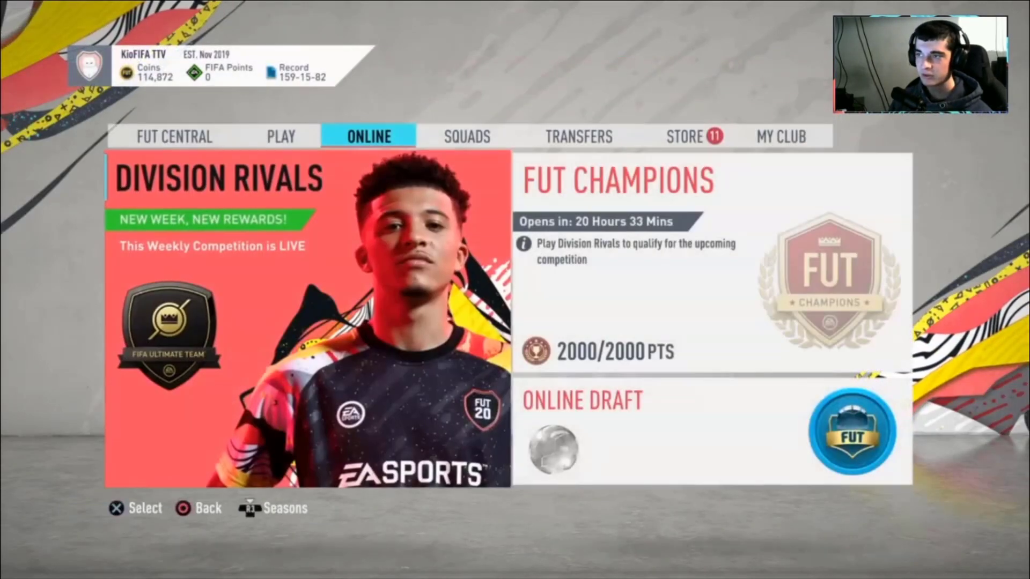
left_click(685, 136)
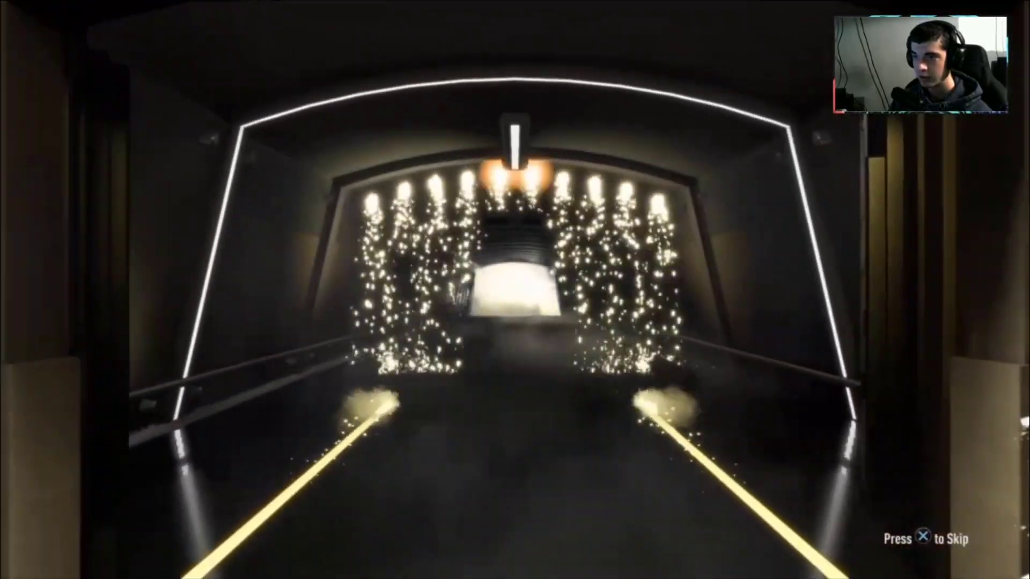
- Skip the walkout, store the items and reach My Packs with eight packs
key("x")
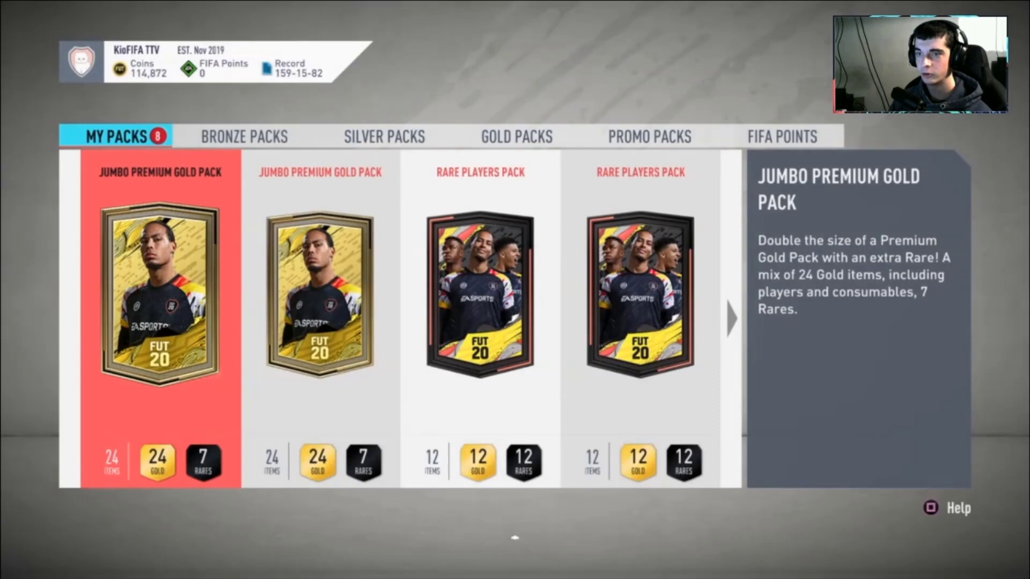
- Open a Jumbo Premium Gold Pack and skip its walkout, leaving one Jumbo pack
left_click(159, 295)
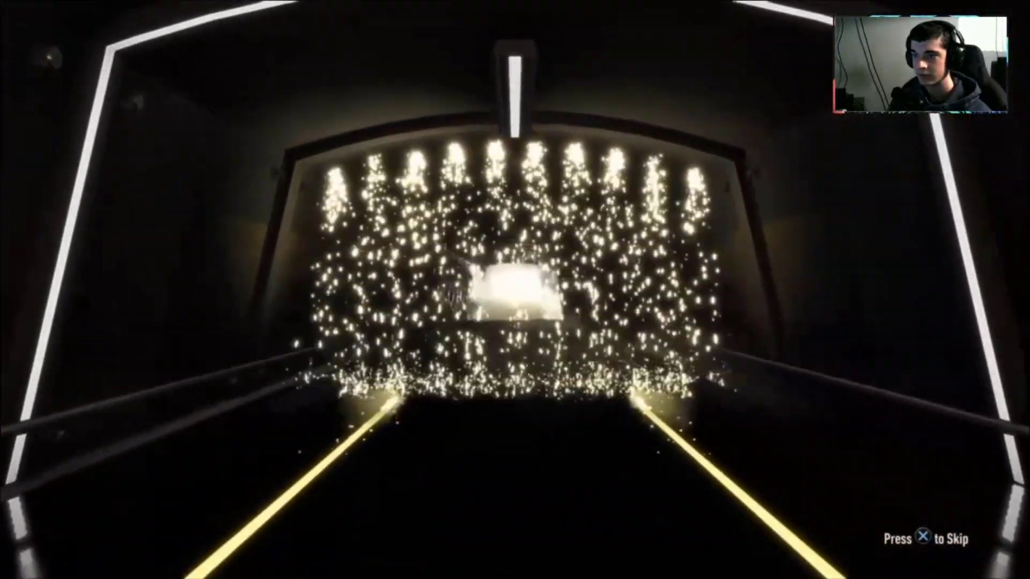
key("x")
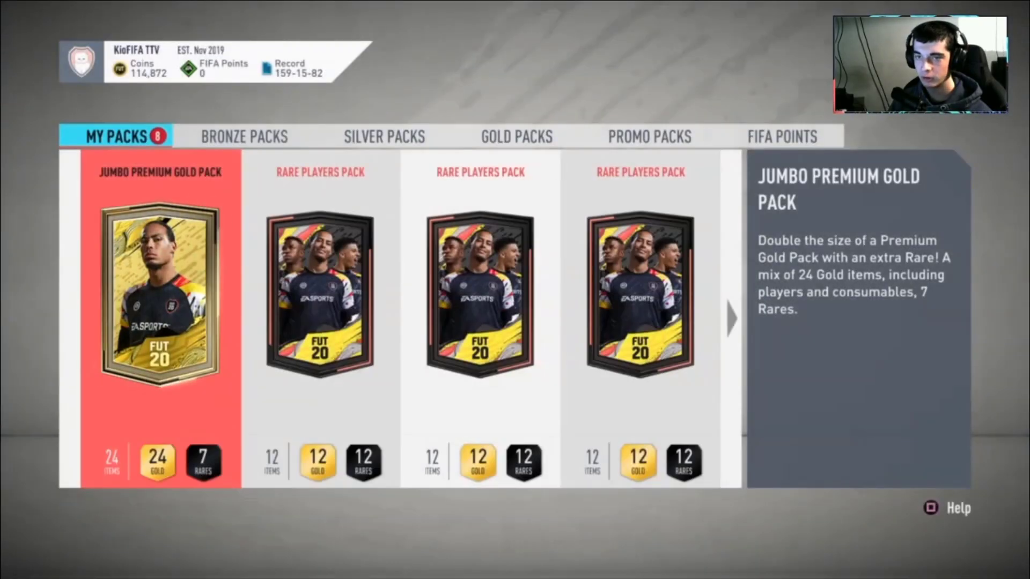
- Open the final Jumbo Premium Gold Pack and redeem its 1,000 coins item
left_click(158, 295)
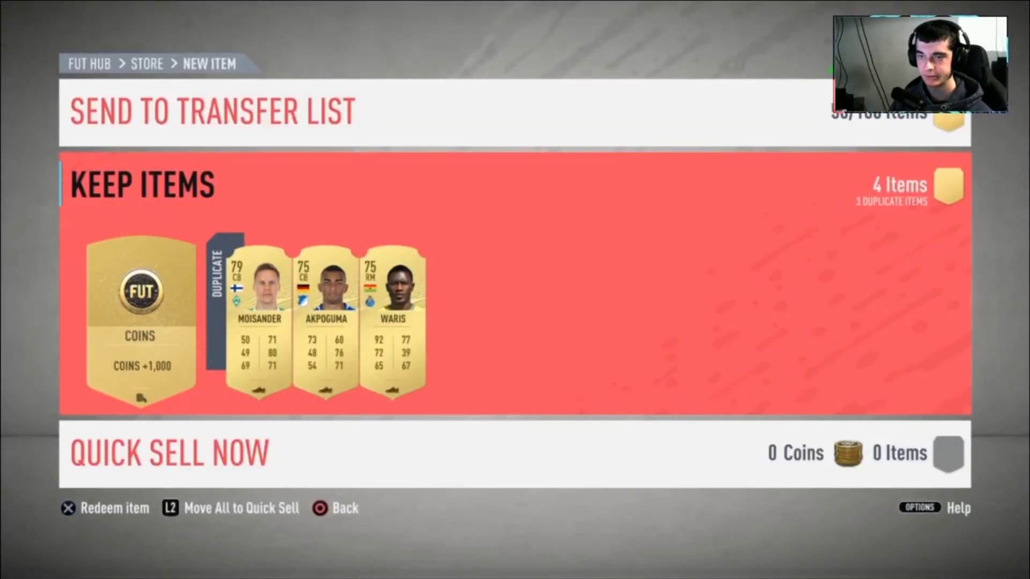
left_click(258, 316)
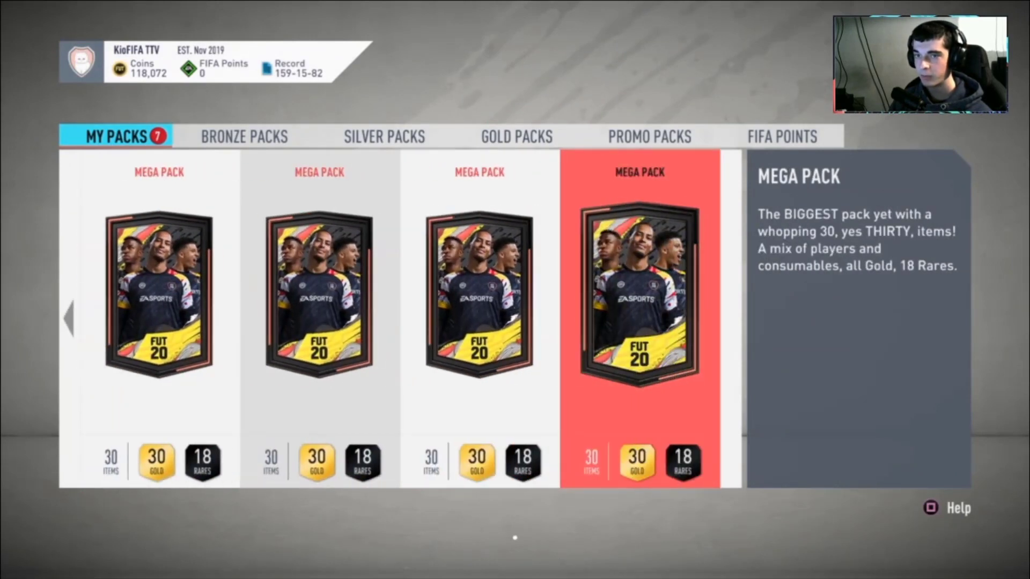
- Open a Mega Pack, send duplicates to the transfer list and store the rest
left_click(639, 296)
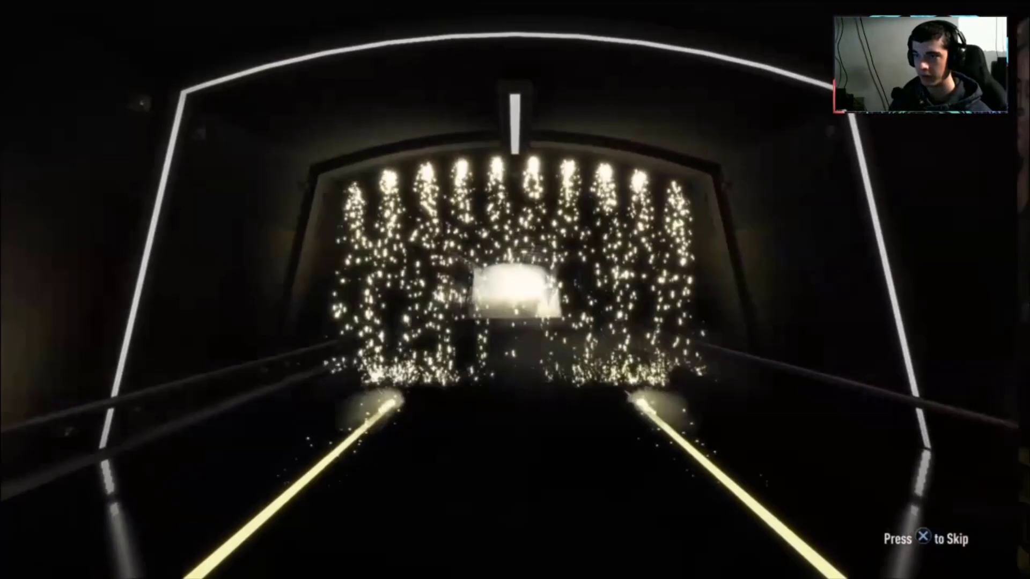
key("x")
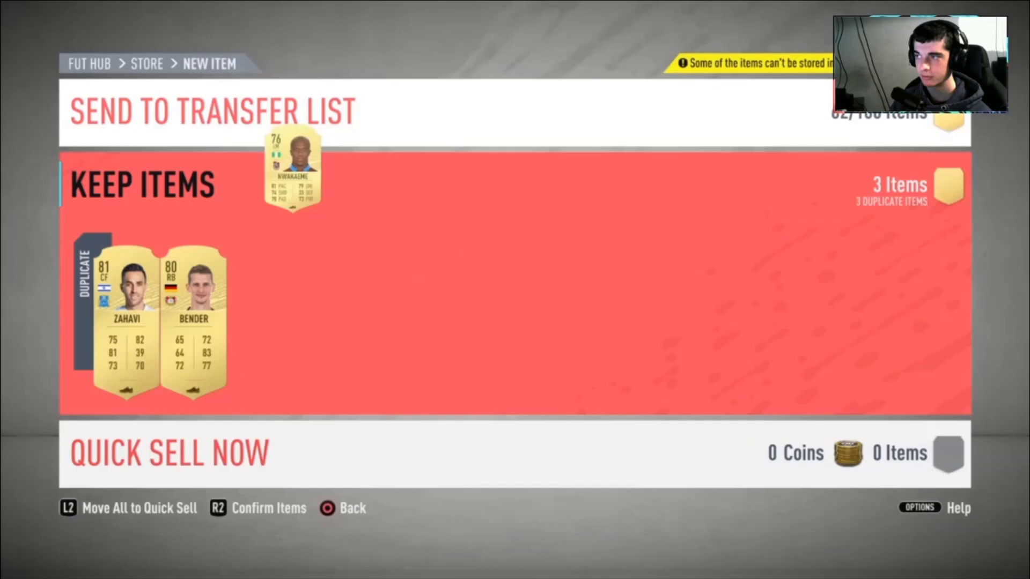
key("r2")
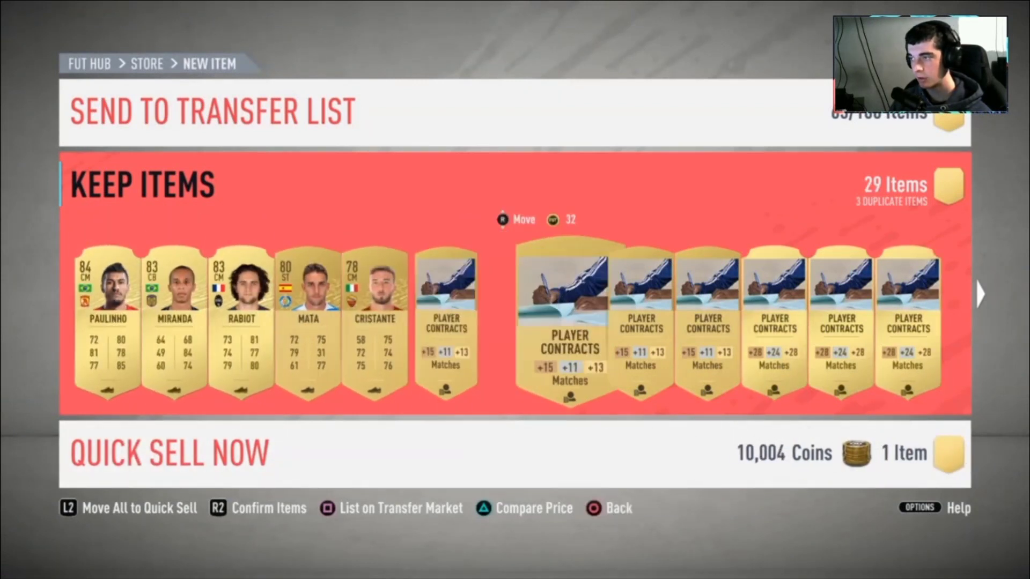
scroll("right", 3)
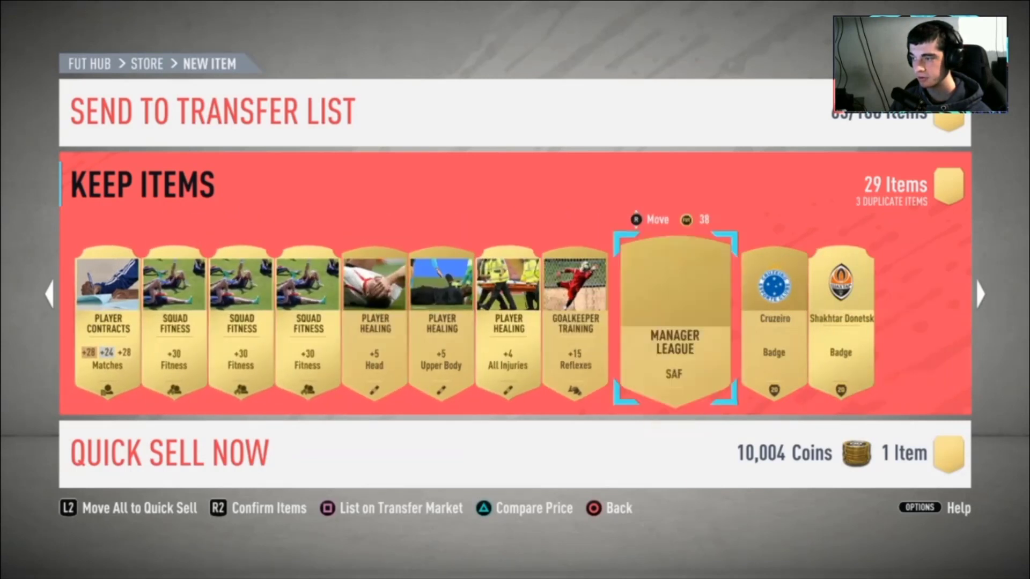
scroll("right", 3)
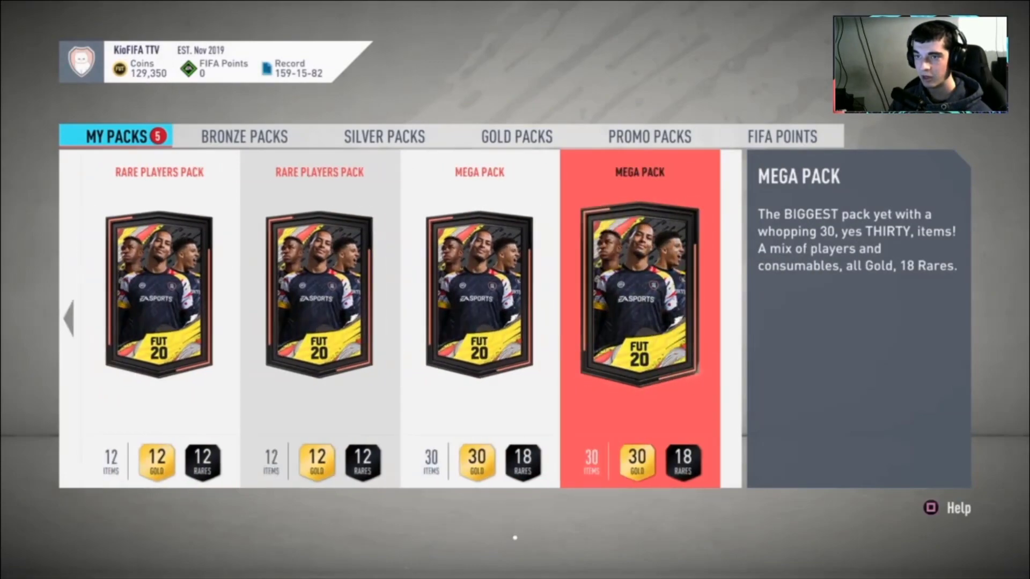
- Open another Mega Pack and swap Djaniny with the club duplicate
left_click(639, 295)
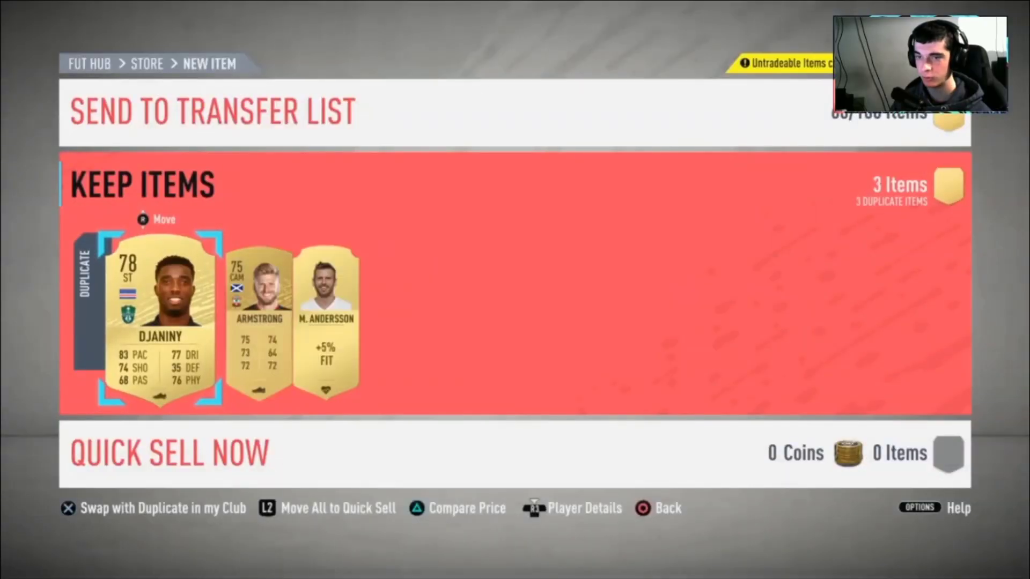
left_click(67, 508)
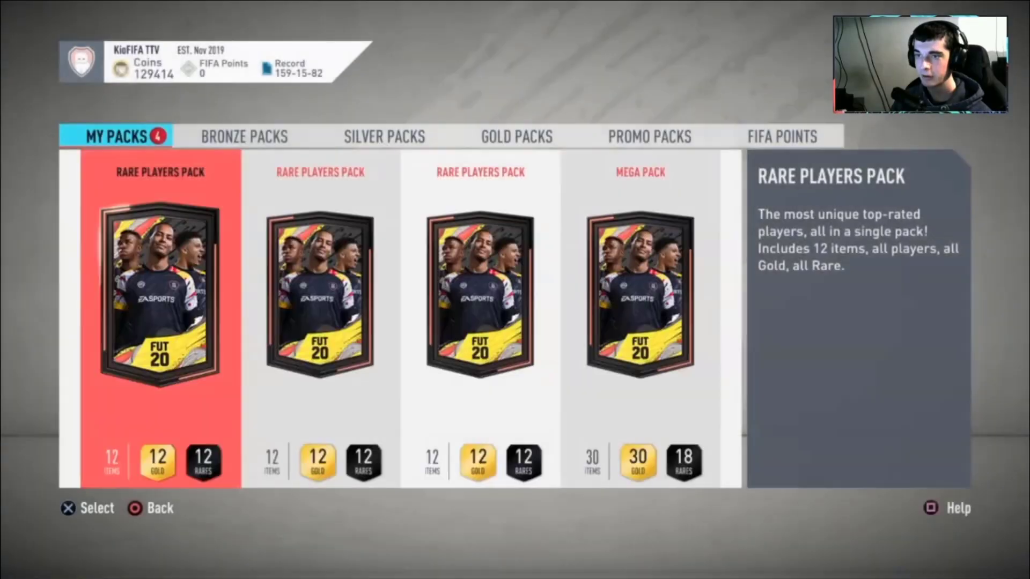
- Open two packs, store new items and quick-sell duplicates, reaching 129,590 coins
left_click(158, 294)
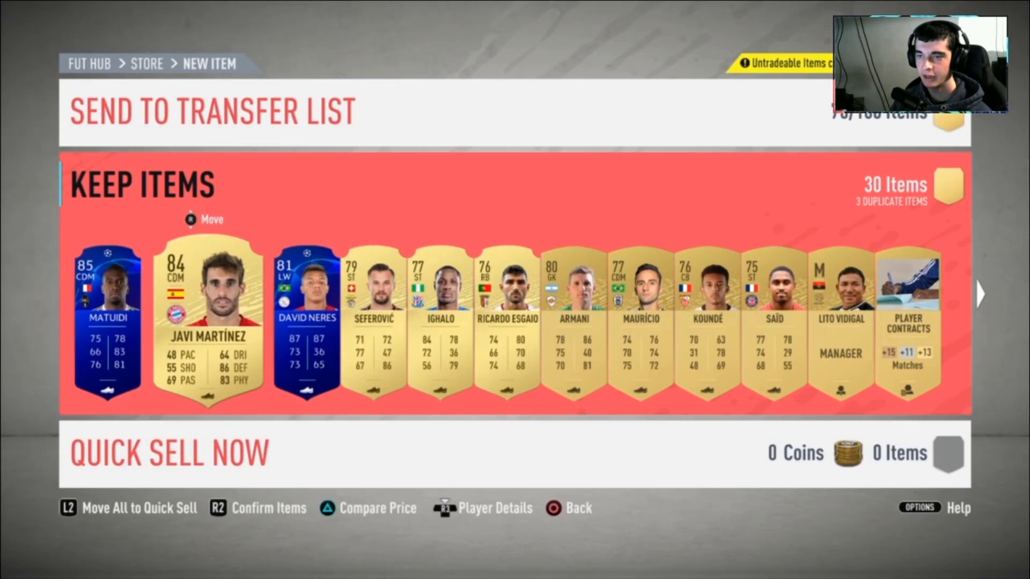
left_click(207, 322)
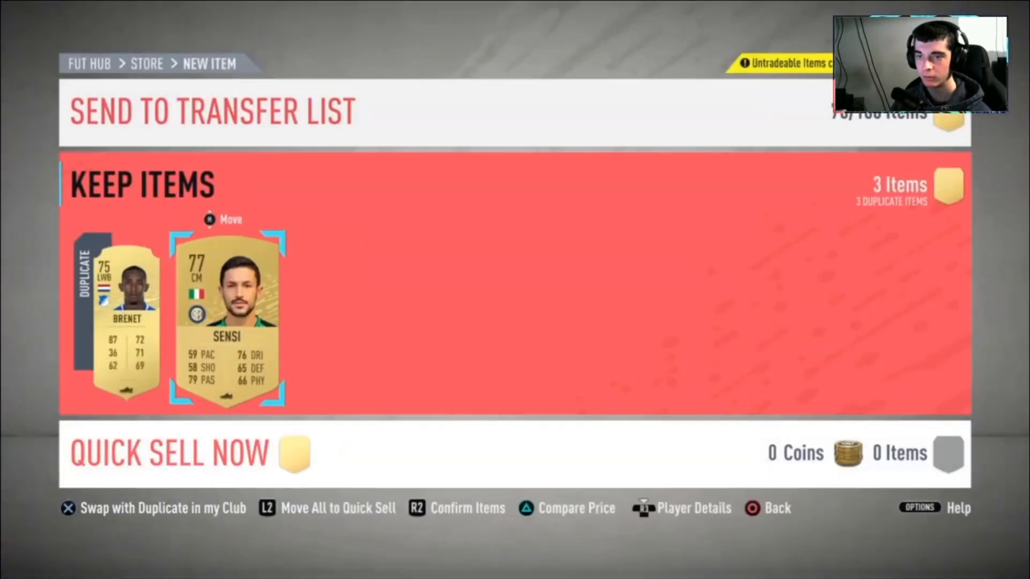
key("L2")
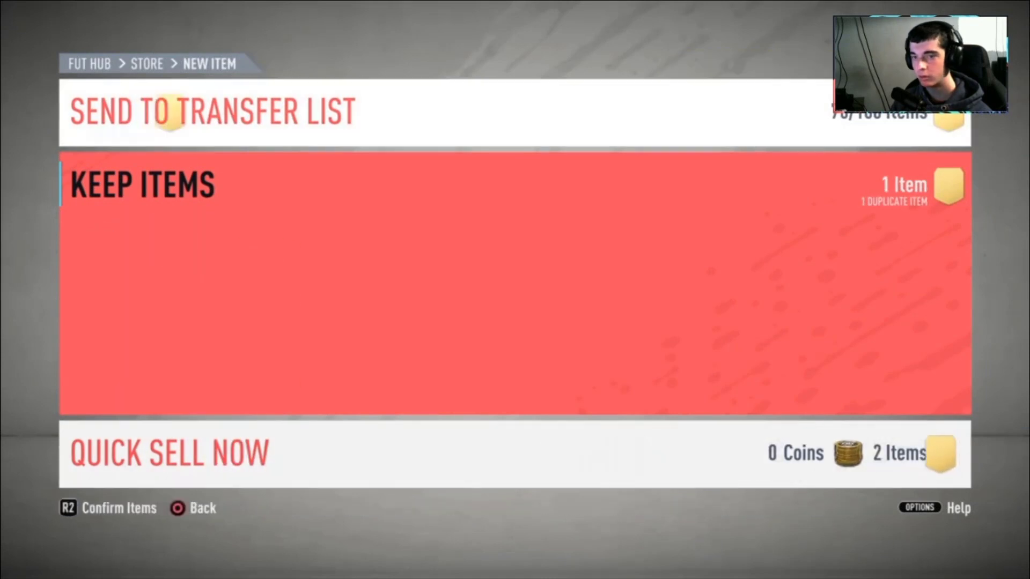
key("r2")
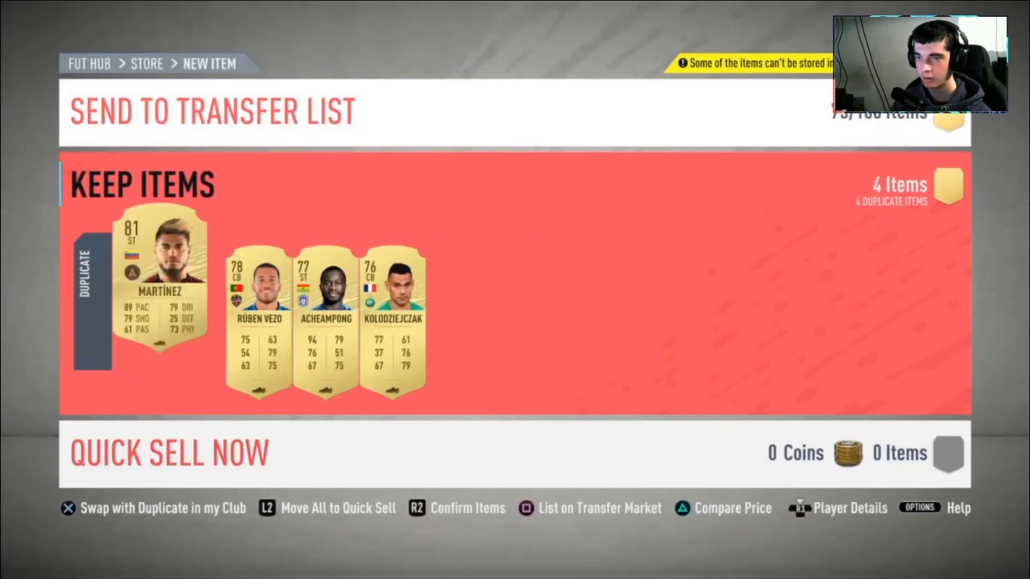
key("r2")
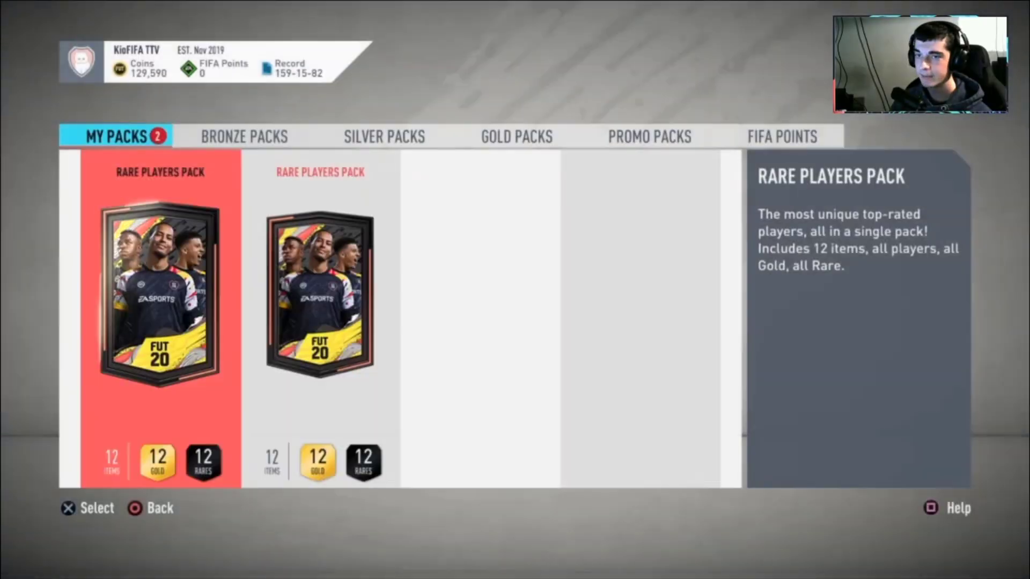
- Open one of the two remaining Rare Players Packs
left_click(159, 294)
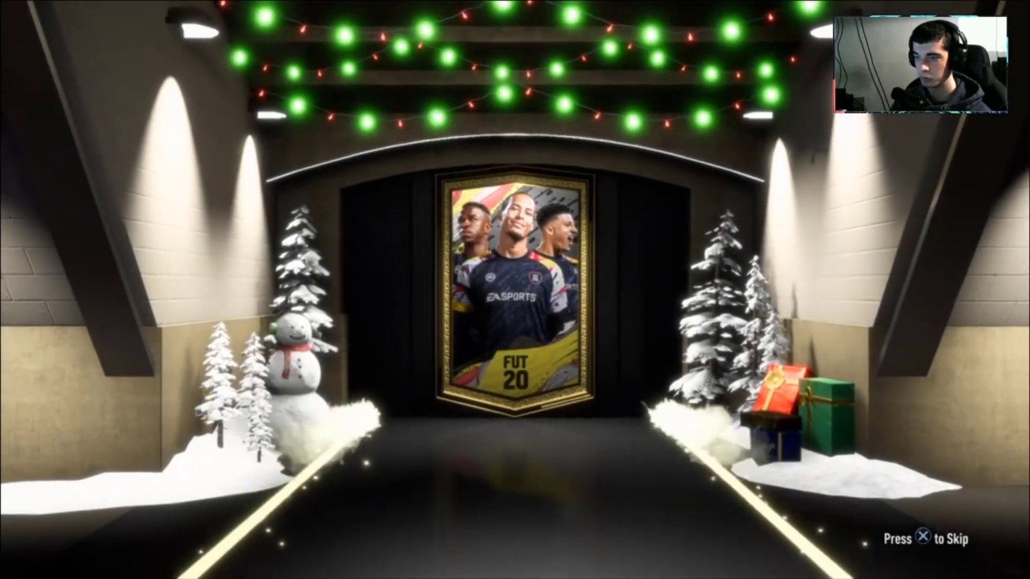